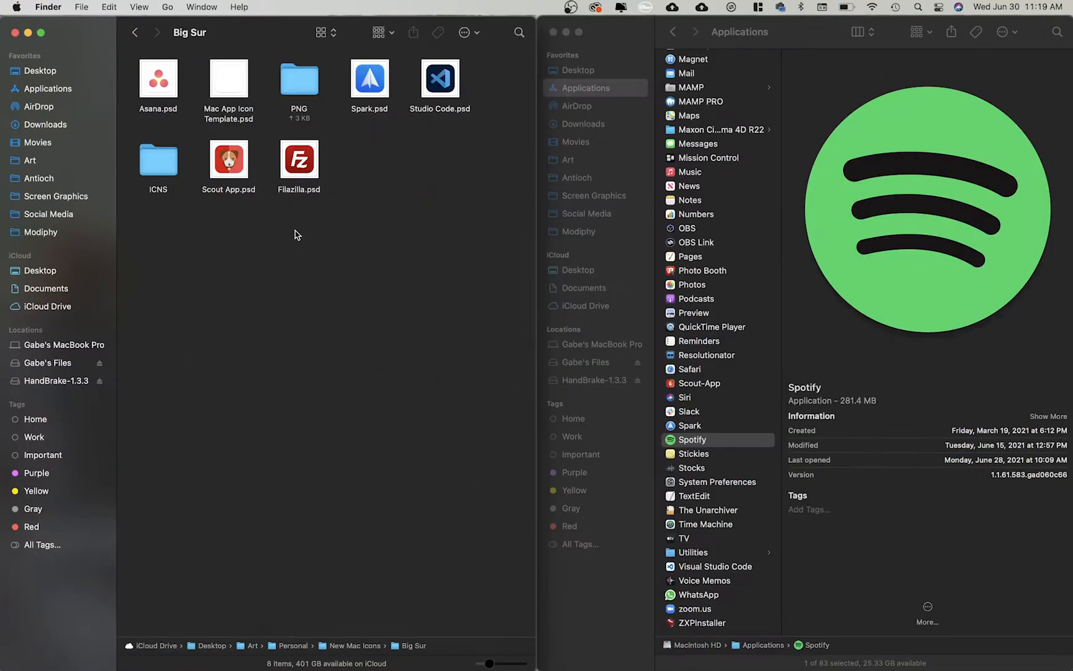
{"action": "mouse_move", "coordinate": [804, 300]}
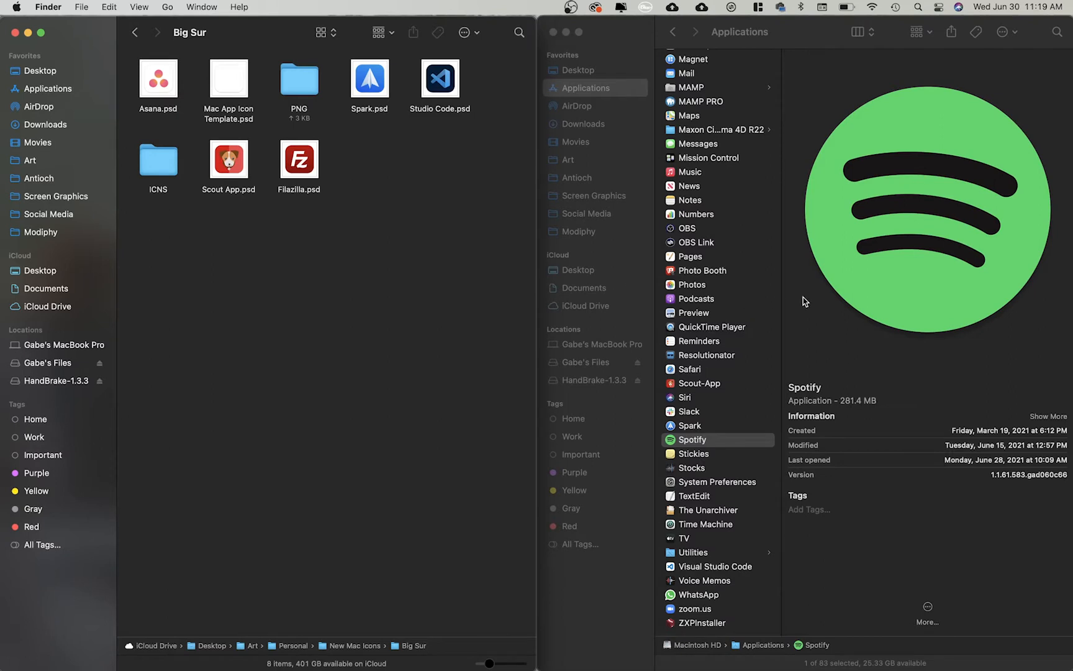
{"action": "mouse_move", "coordinate": [1029, 129]}
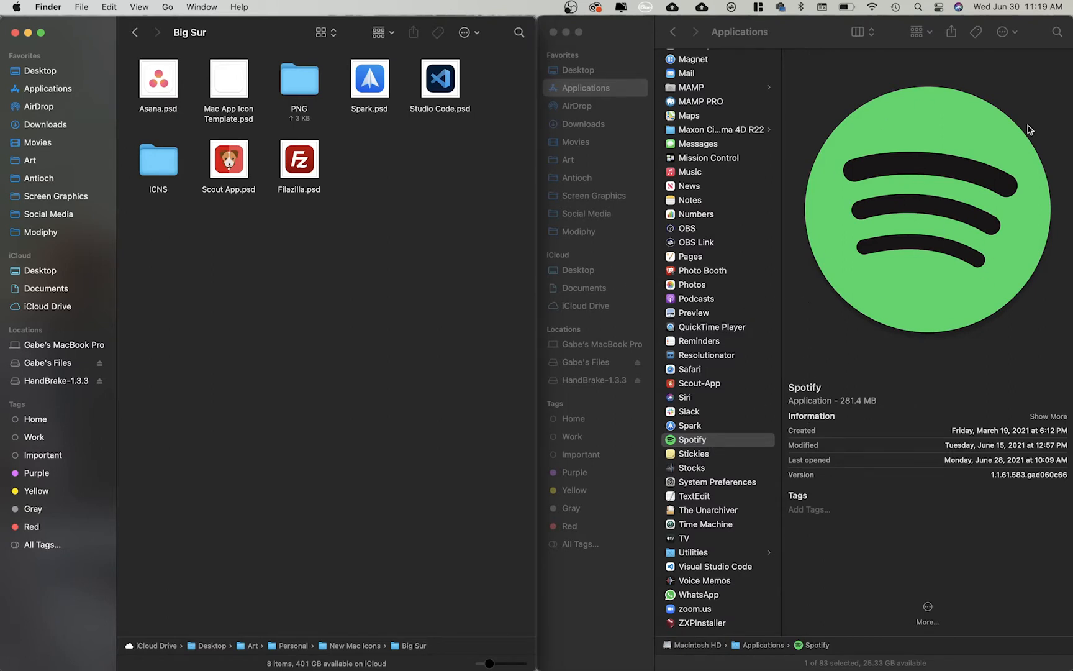
{"action": "mouse_move", "coordinate": [752, 432]}
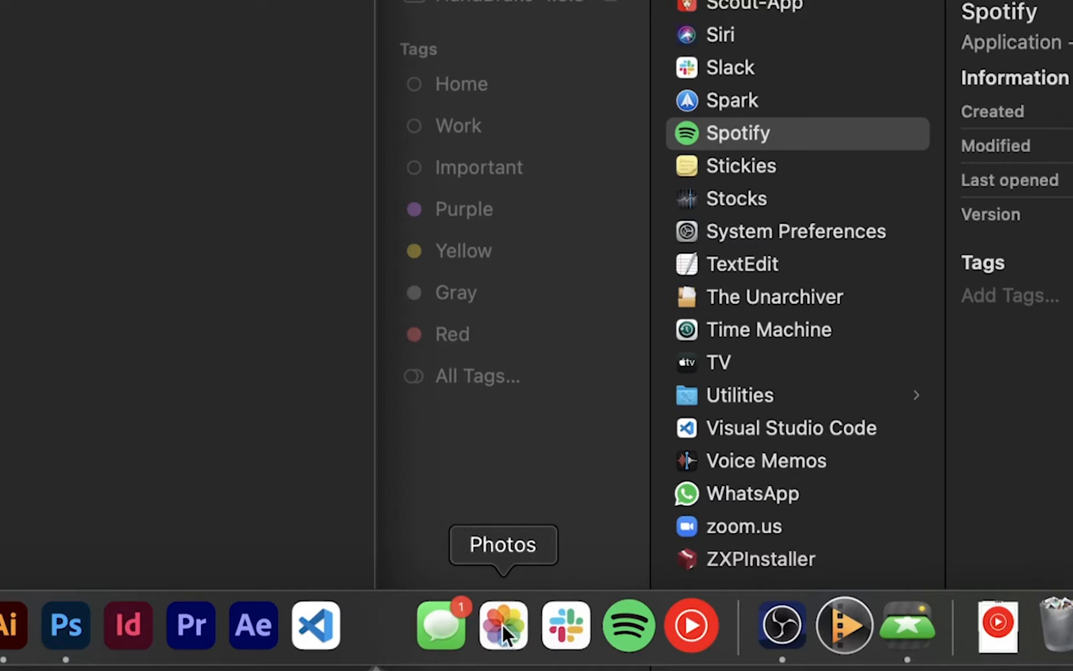
{"action": "mouse_move", "coordinate": [566, 626]}
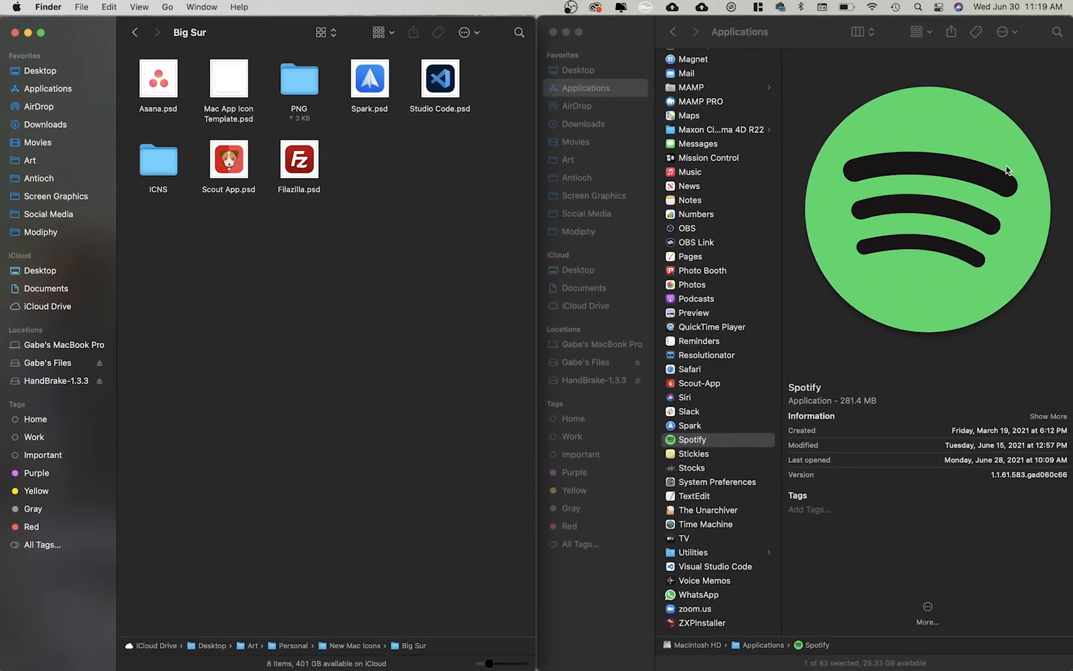
{"action": "mouse_move", "coordinate": [364, 252]}
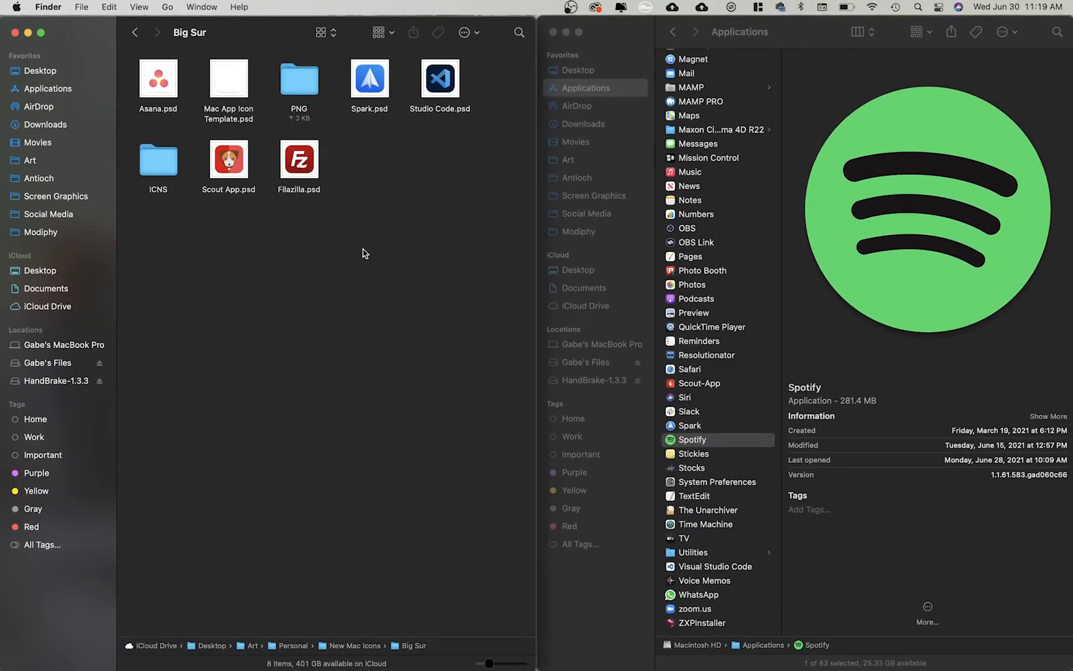
Open Mac App Icon Template.psd in Photoshop and copy the Spotify logo from Illustrator
{"action": "left_click", "coordinate": [228, 77]}
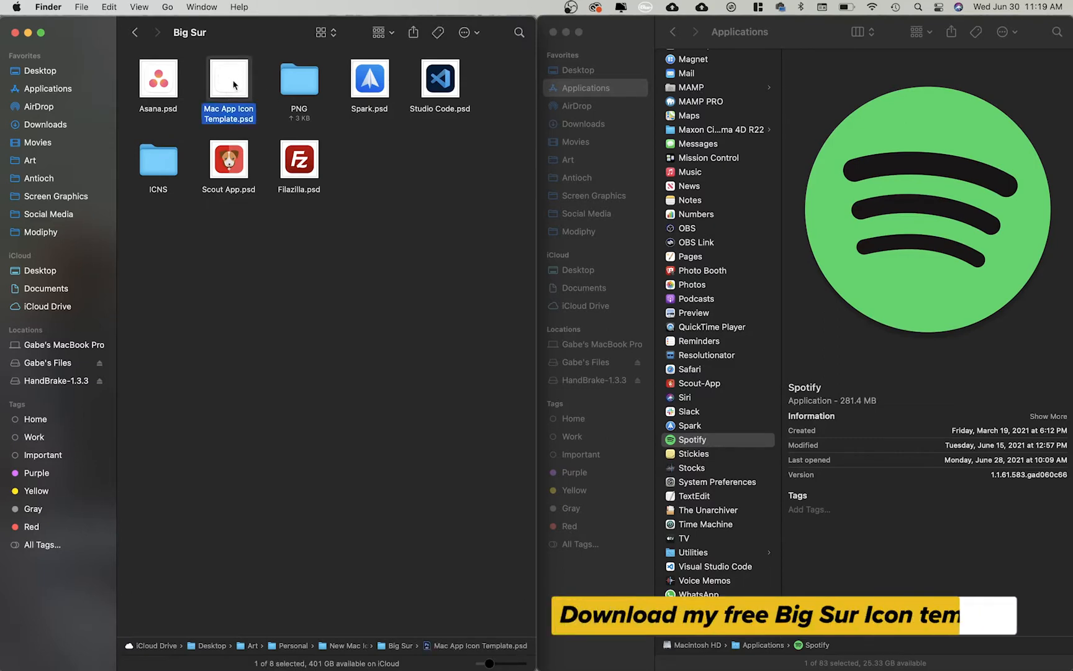
{"action": "double_click", "coordinate": [227, 75]}
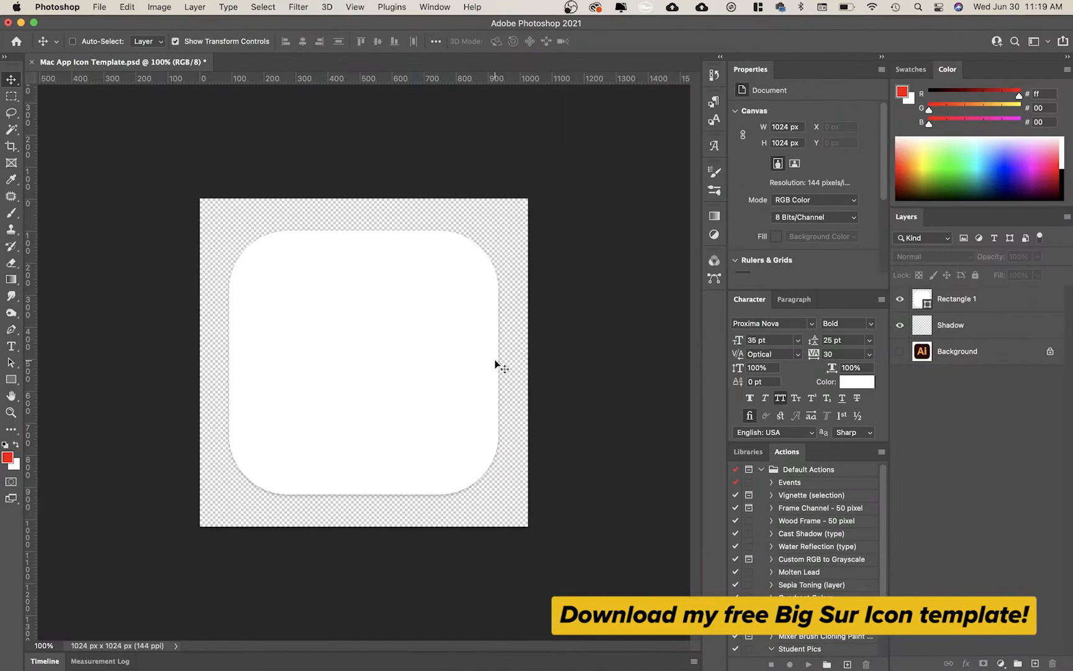
{"action": "key", "text": "cmd+tab"}
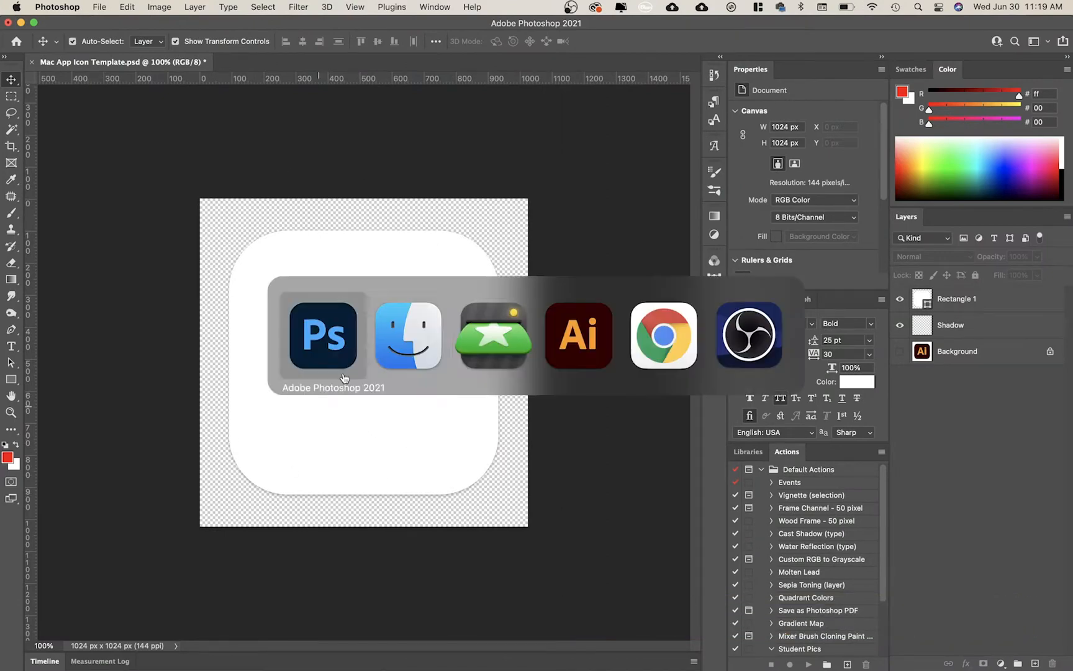
{"action": "left_click", "coordinate": [578, 334]}
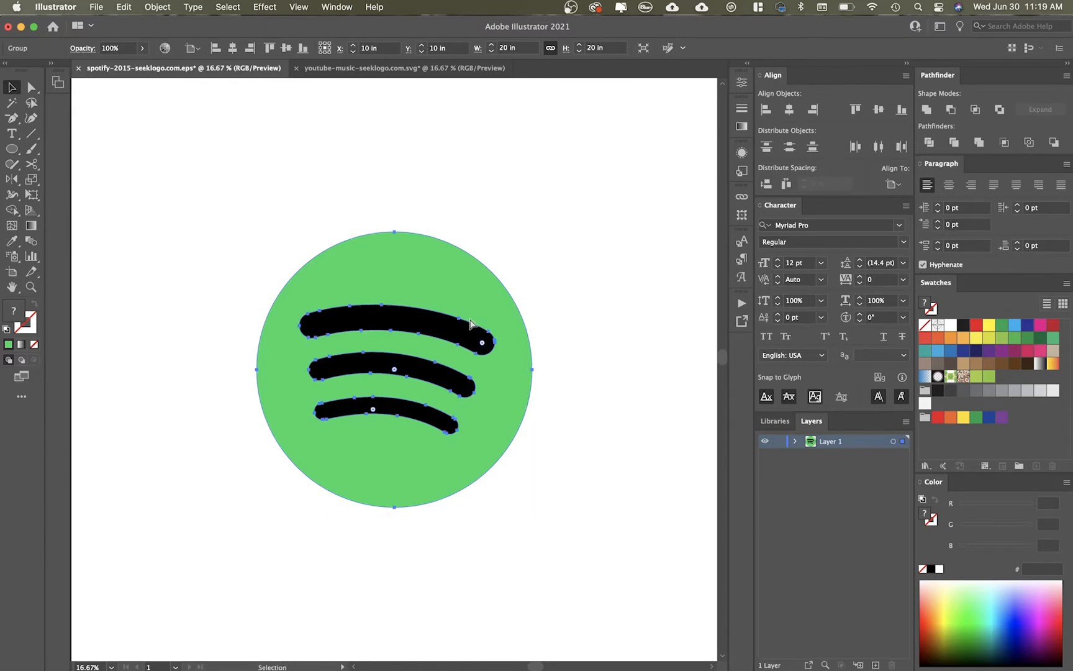
{"action": "key", "text": "cmd+c"}
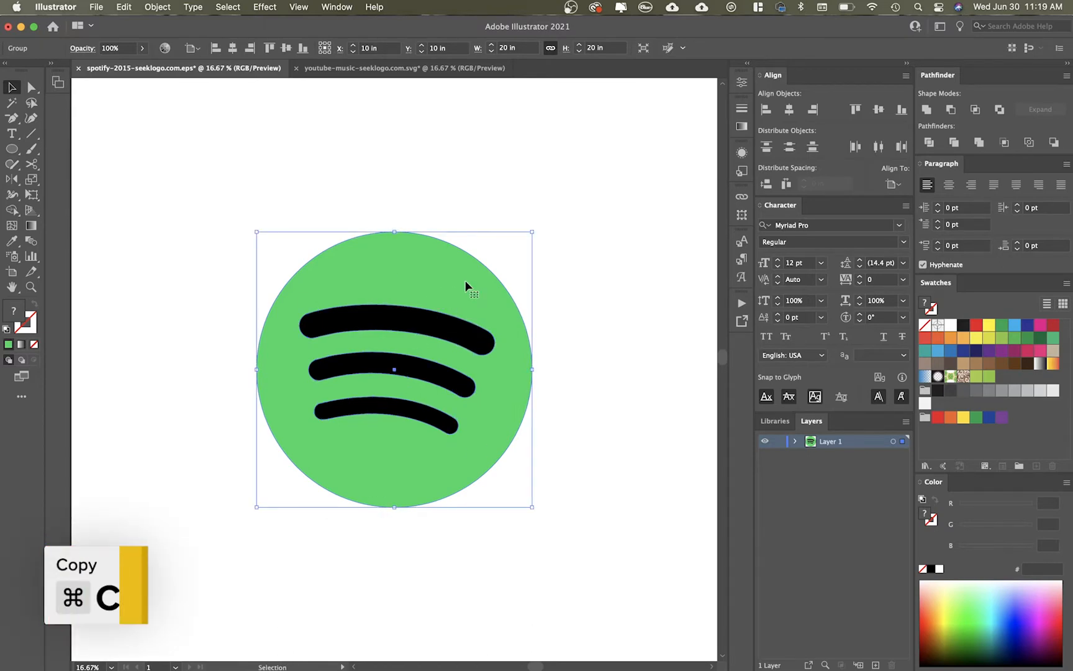
{"action": "key", "text": "cmd+v"}
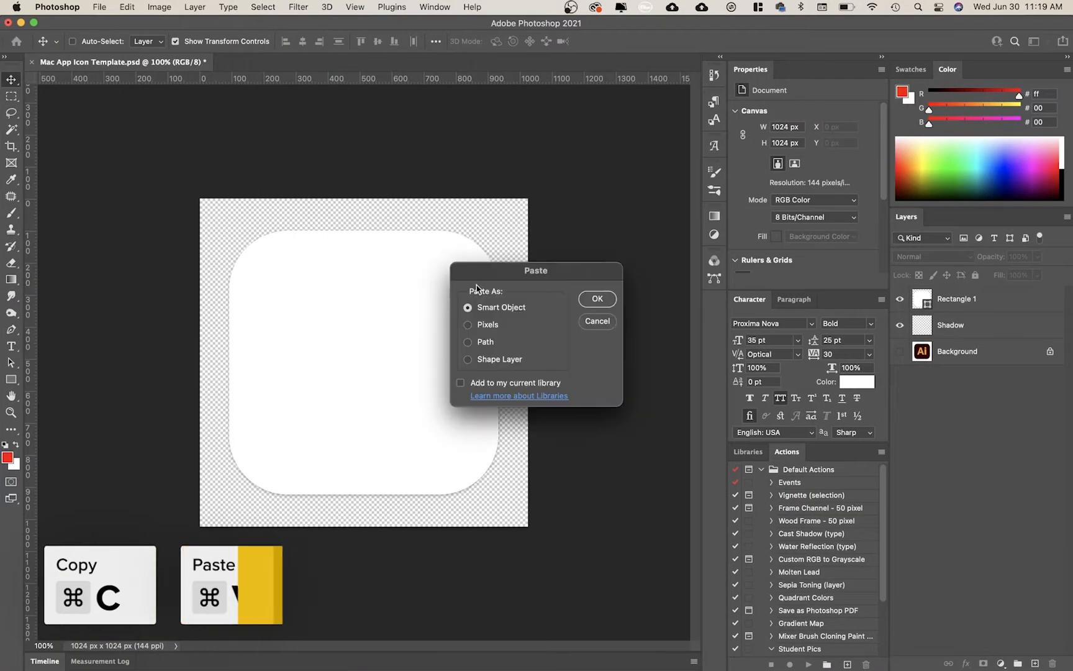
Paste the logo as a smart object, scale it inside the rounded square, and fill the square black
{"action": "left_click", "coordinate": [595, 298]}
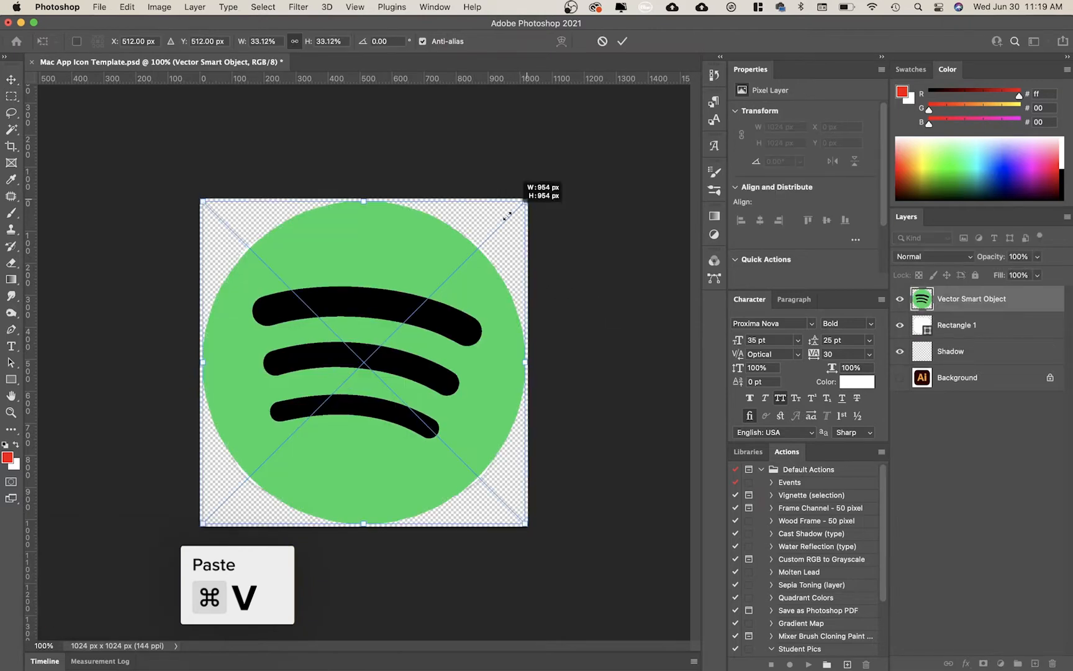
{"action": "left_click_drag", "start_coordinate": [507, 216], "coordinate": [478, 249]}
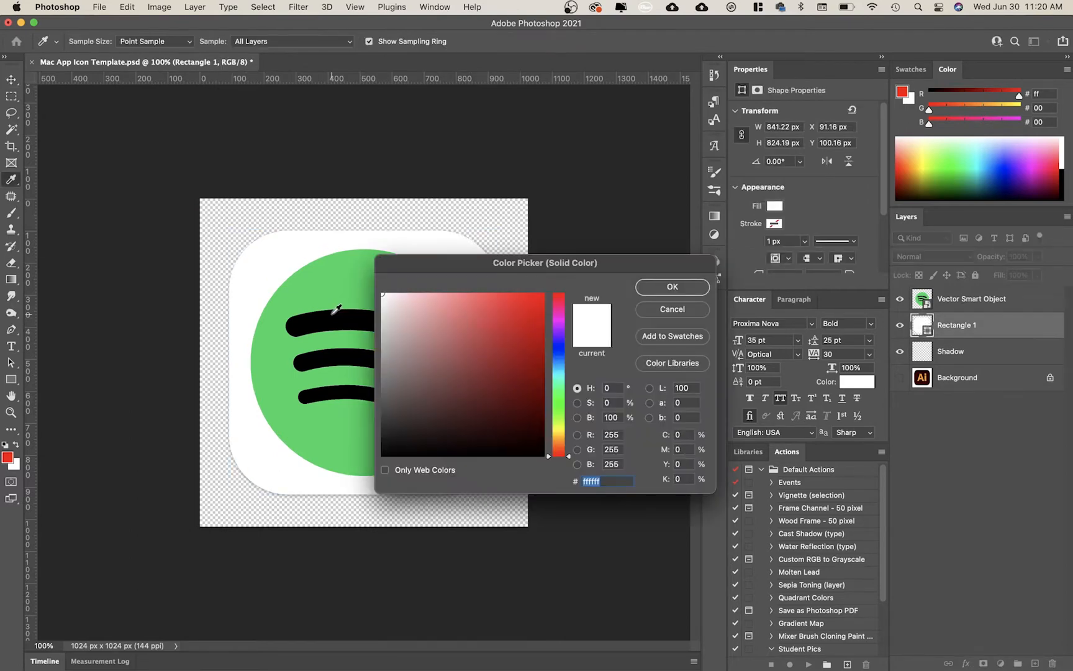
{"action": "left_click", "coordinate": [672, 287]}
{"action": "type", "text": "Spotify.psd"}
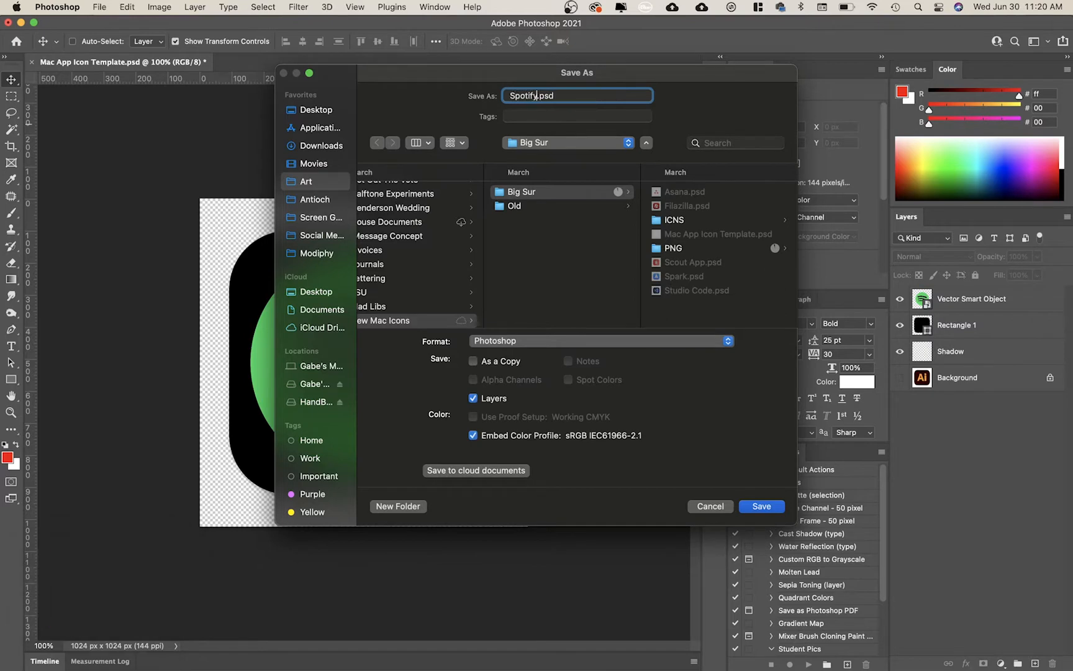
Save the icon as Spotify.psd in the Big Sur folder
{"action": "left_click", "coordinate": [762, 506]}
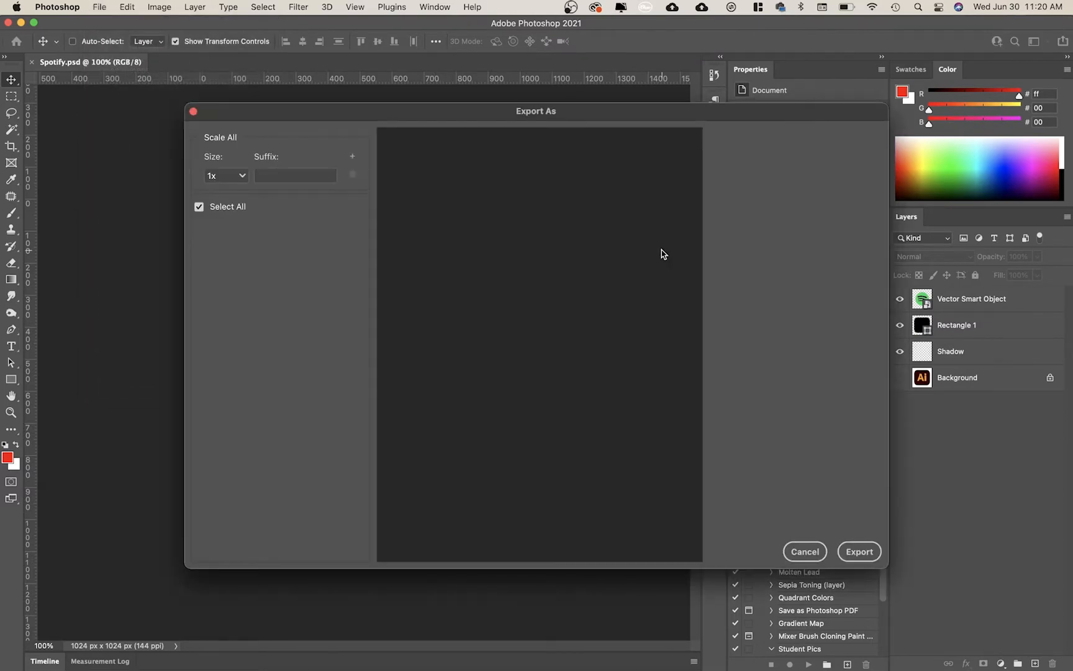
Export the icon as a transparent Spotify.png into the Big Sur > PNG folder
{"action": "left_click", "coordinate": [815, 158]}
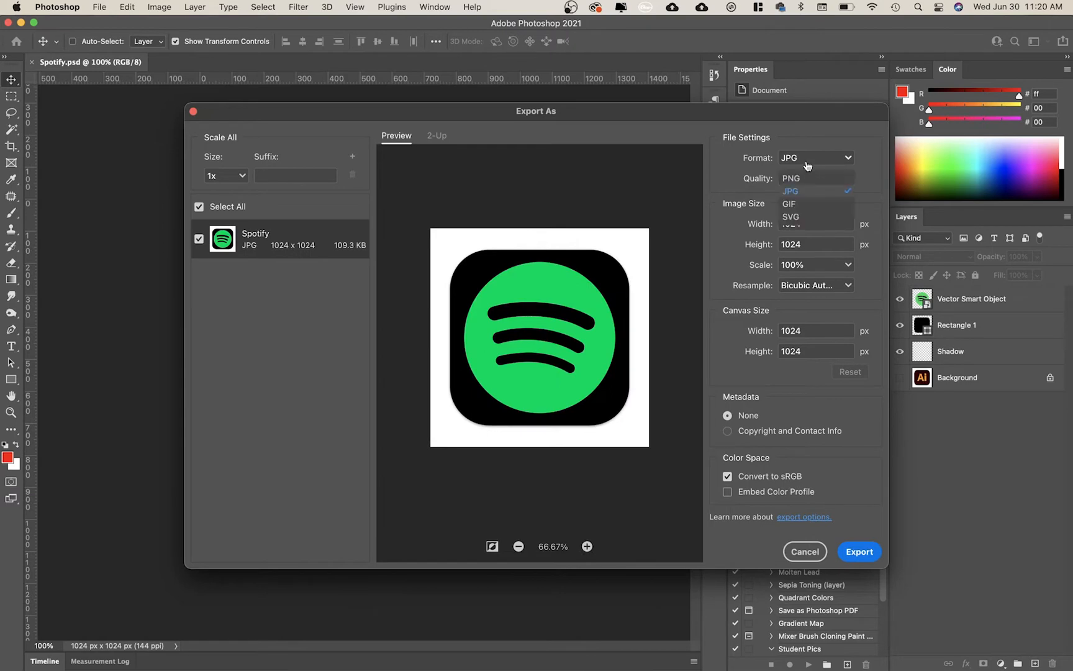
{"action": "left_click", "coordinate": [789, 178]}
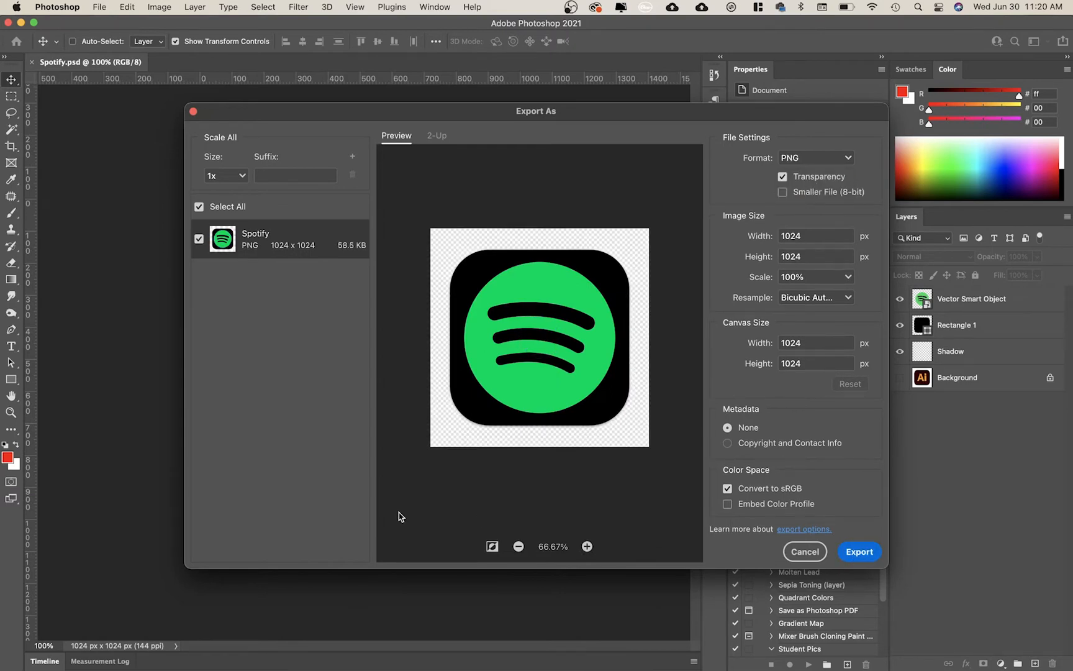
{"action": "left_click", "coordinate": [859, 552]}
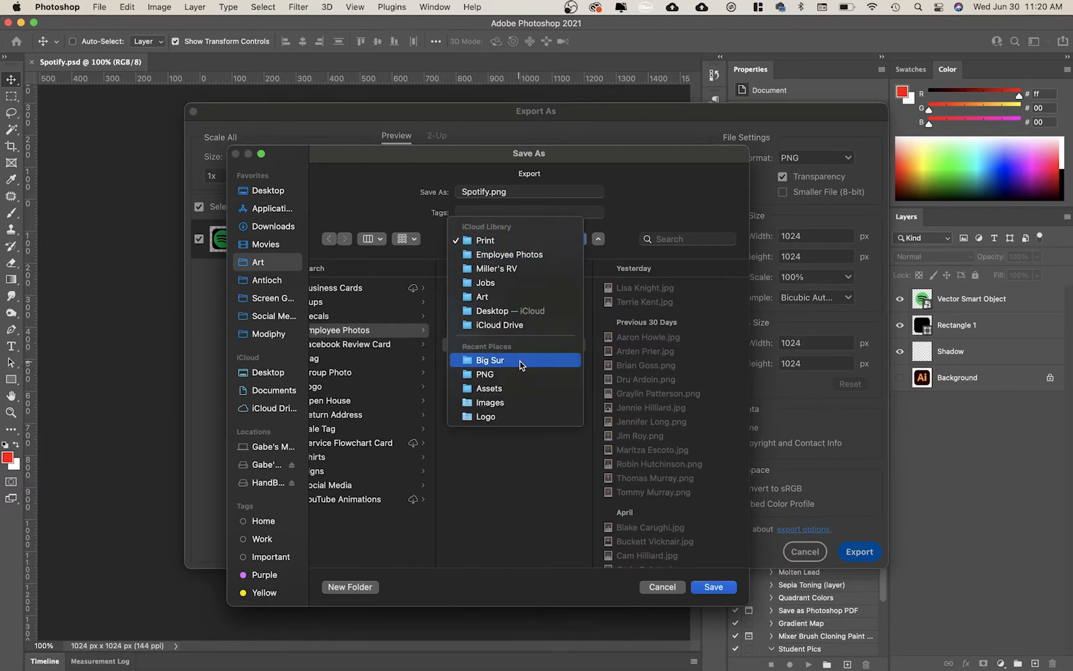
{"action": "left_click", "coordinate": [491, 360]}
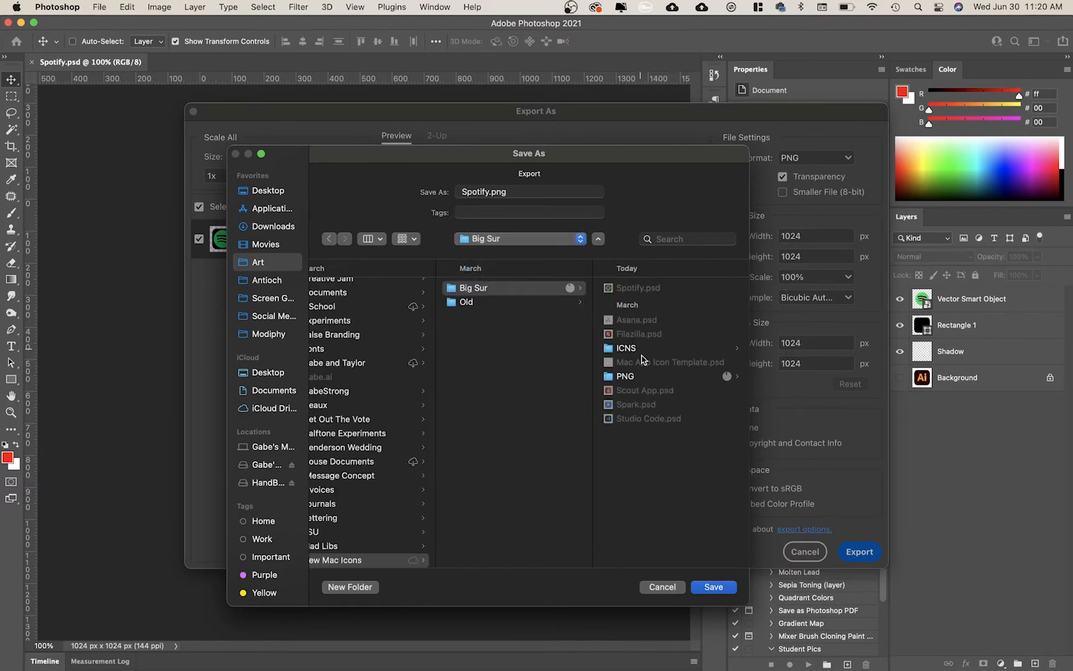
{"action": "left_click", "coordinate": [713, 586]}
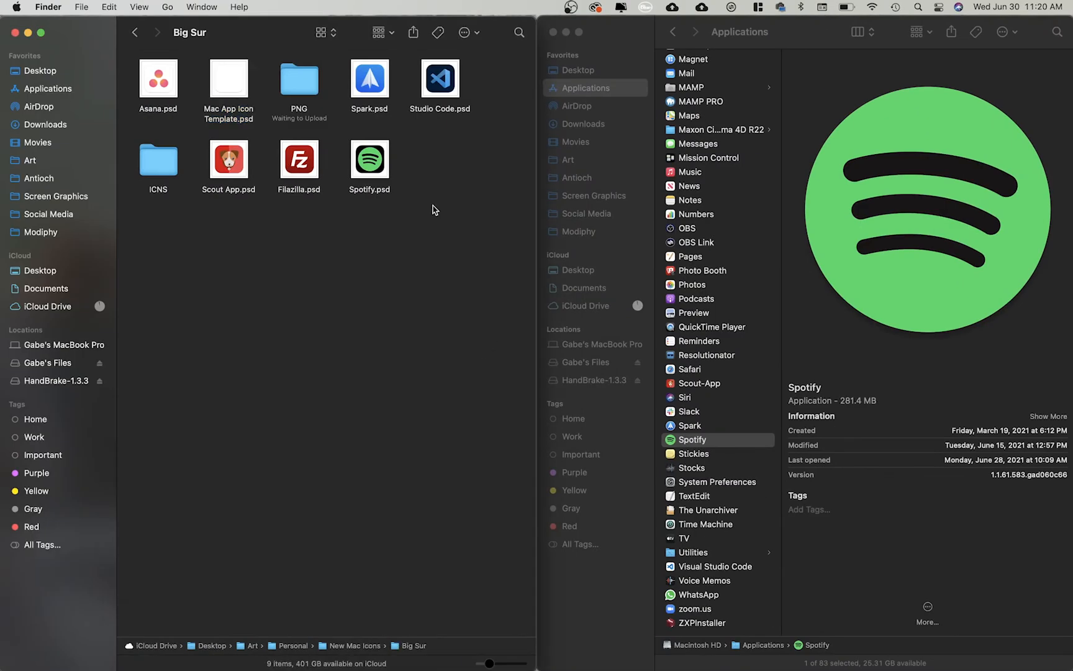
Open the PNG folder containing the exported Spotify.png
{"action": "double_click", "coordinate": [298, 77]}
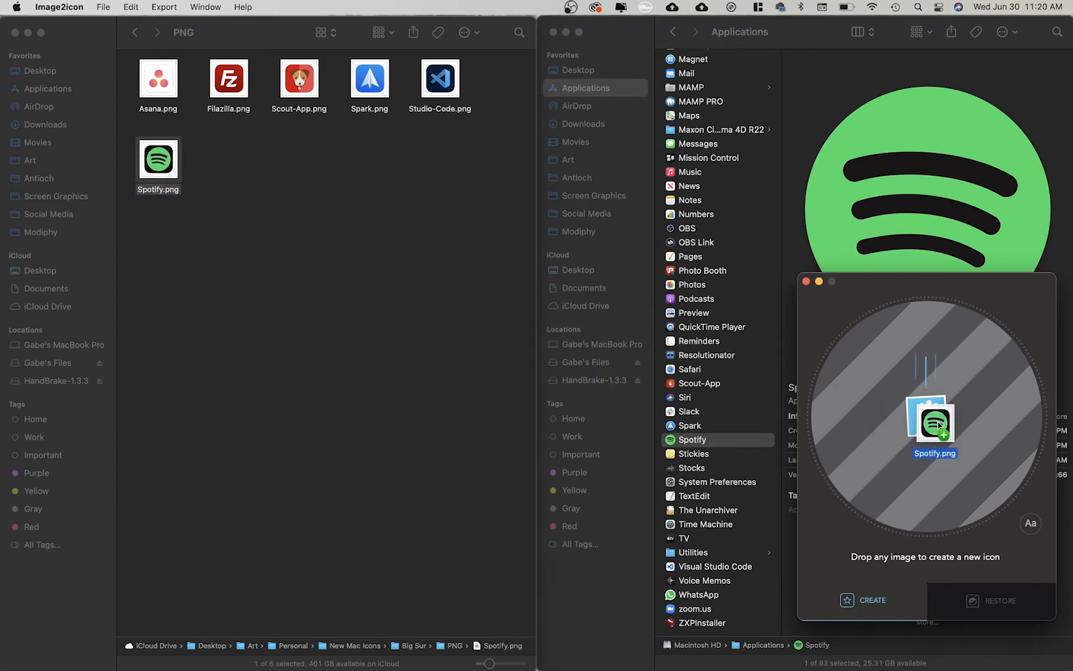
Drop Spotify.png into Image2icon and save it as Spotify.icns in the Big Sur > ICNS folder
{"action": "left_click_drag", "start_coordinate": [936, 425], "coordinate": [856, 349]}
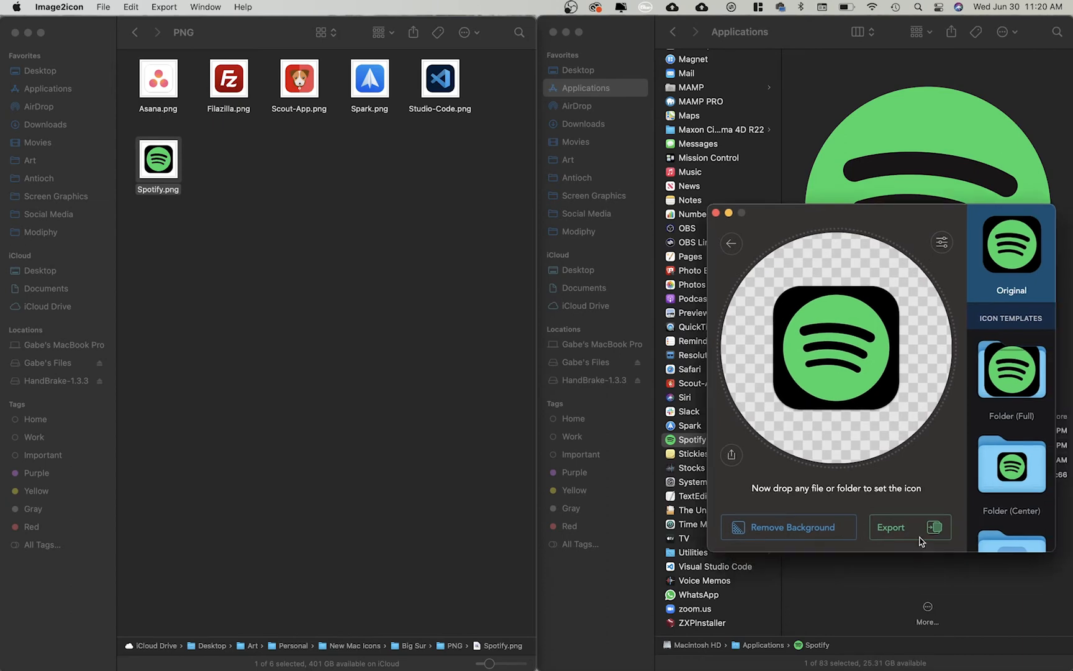
{"action": "left_click", "coordinate": [909, 527]}
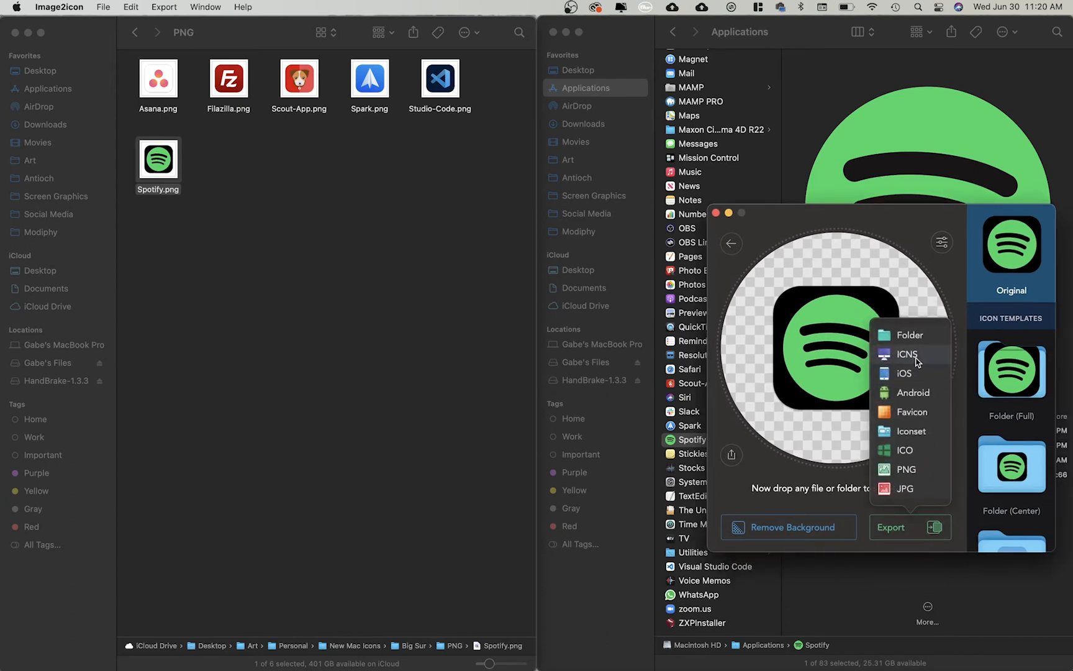
{"action": "mouse_move", "coordinate": [912, 364]}
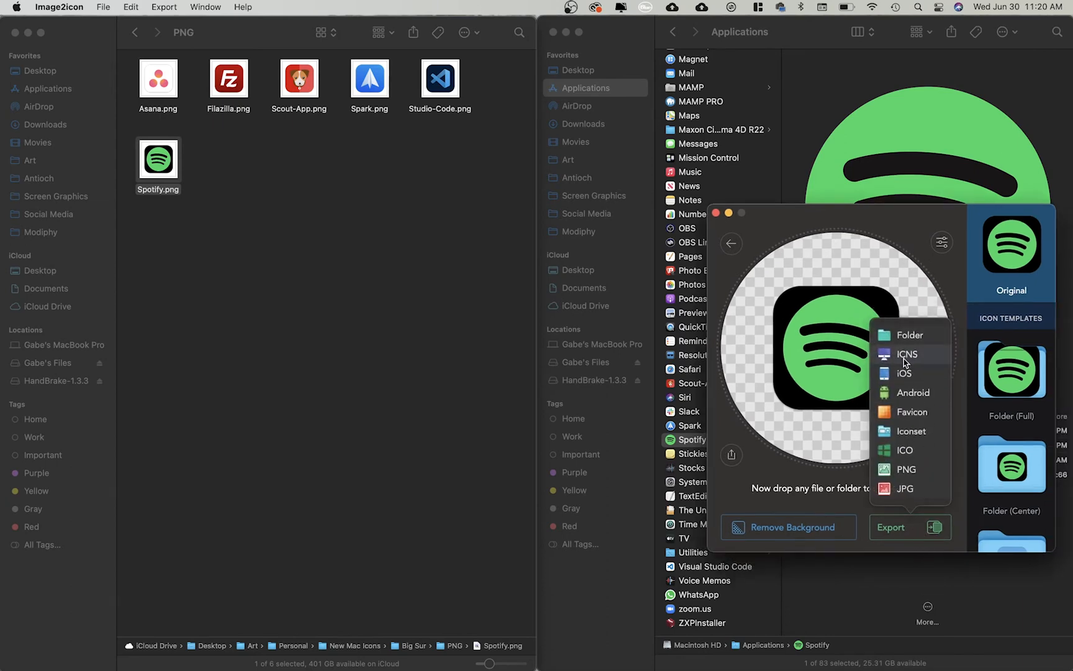
{"action": "left_click", "coordinate": [908, 354]}
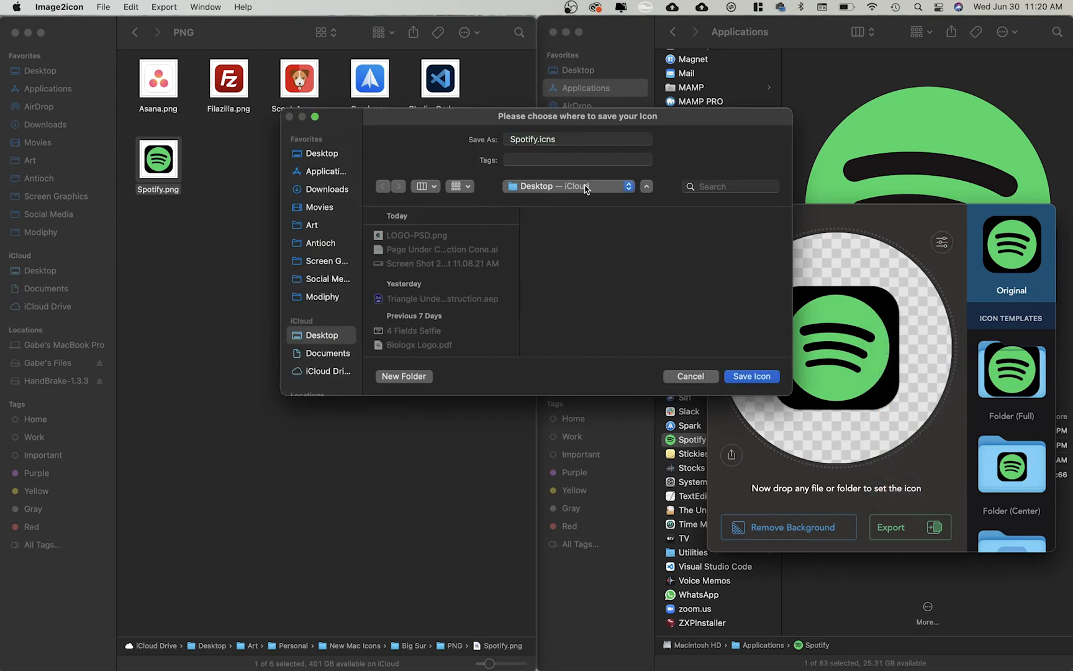
{"action": "left_click", "coordinate": [511, 323]}
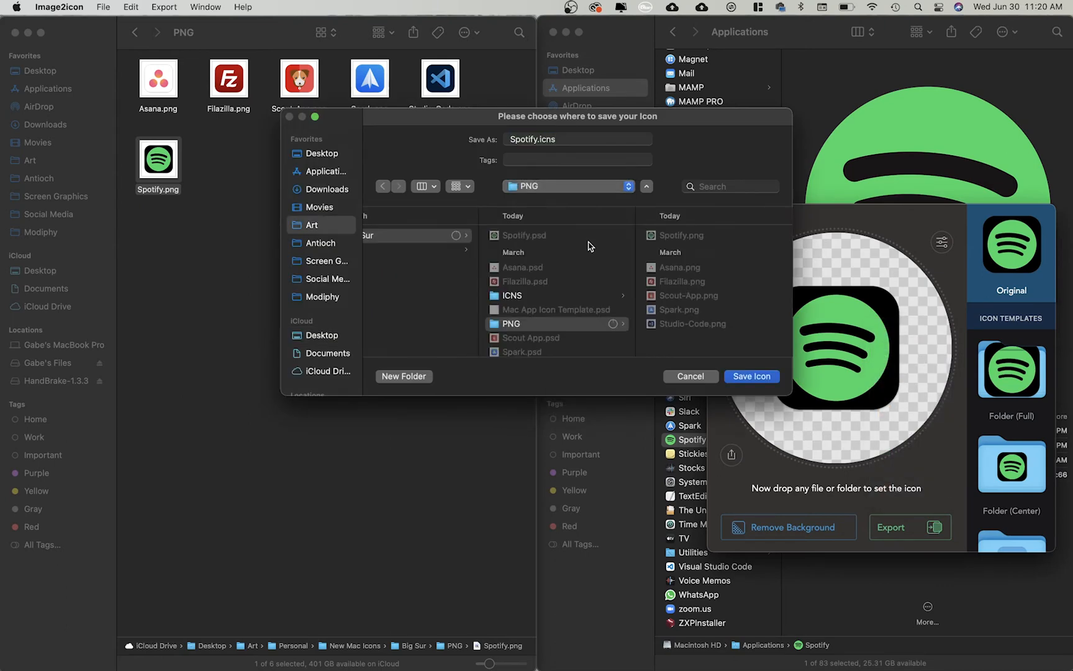
{"action": "left_click", "coordinate": [511, 294]}
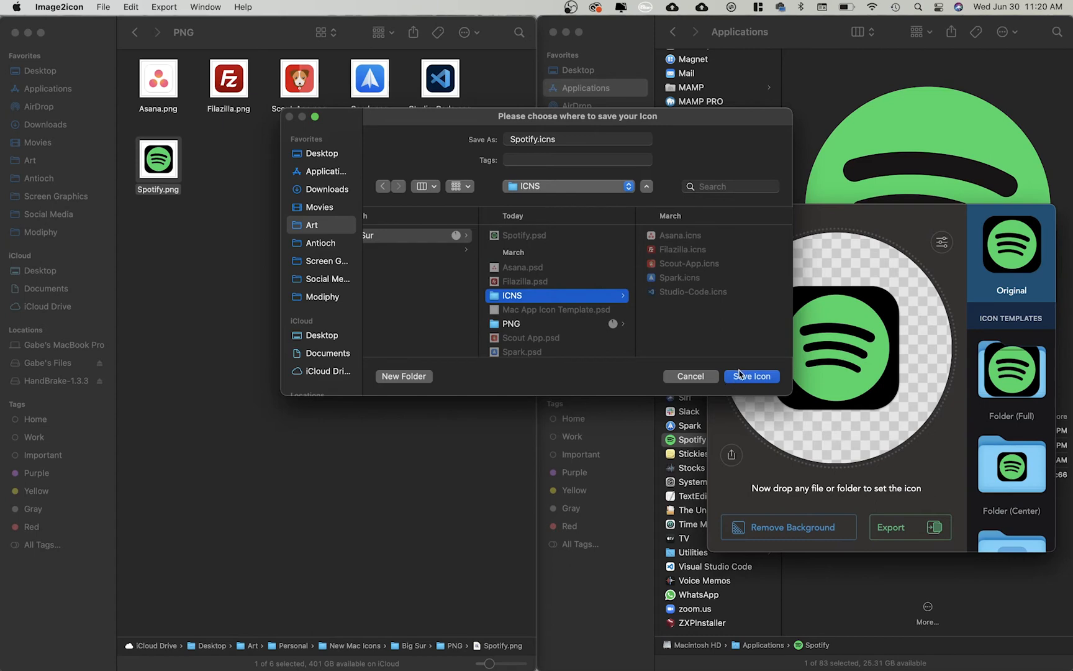
{"action": "left_click", "coordinate": [750, 377]}
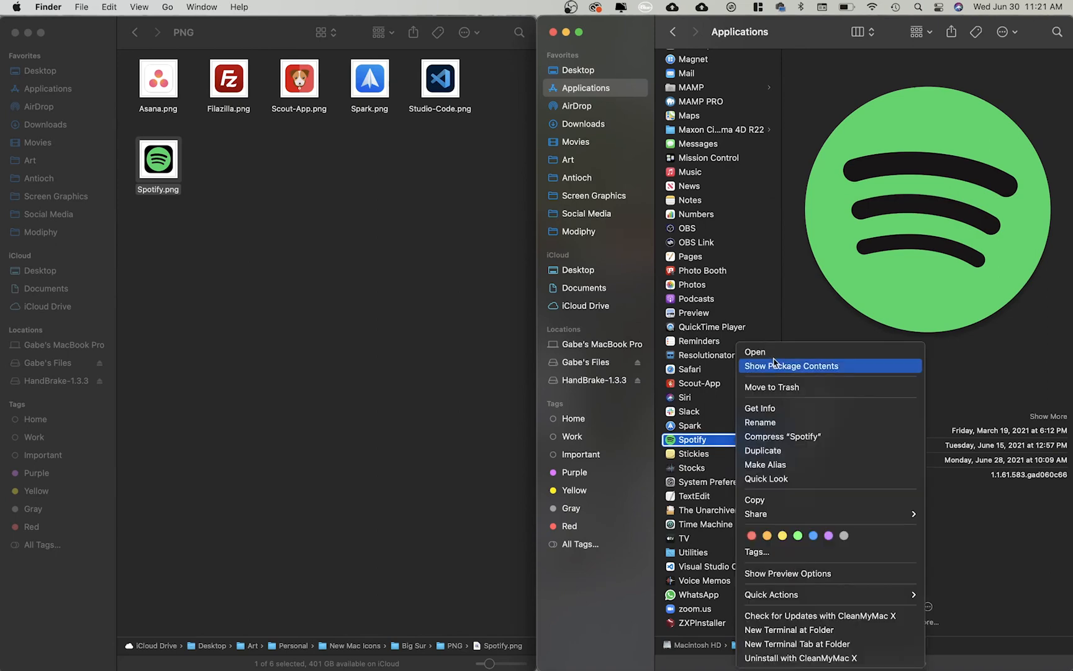
{"action": "mouse_move", "coordinate": [785, 412]}
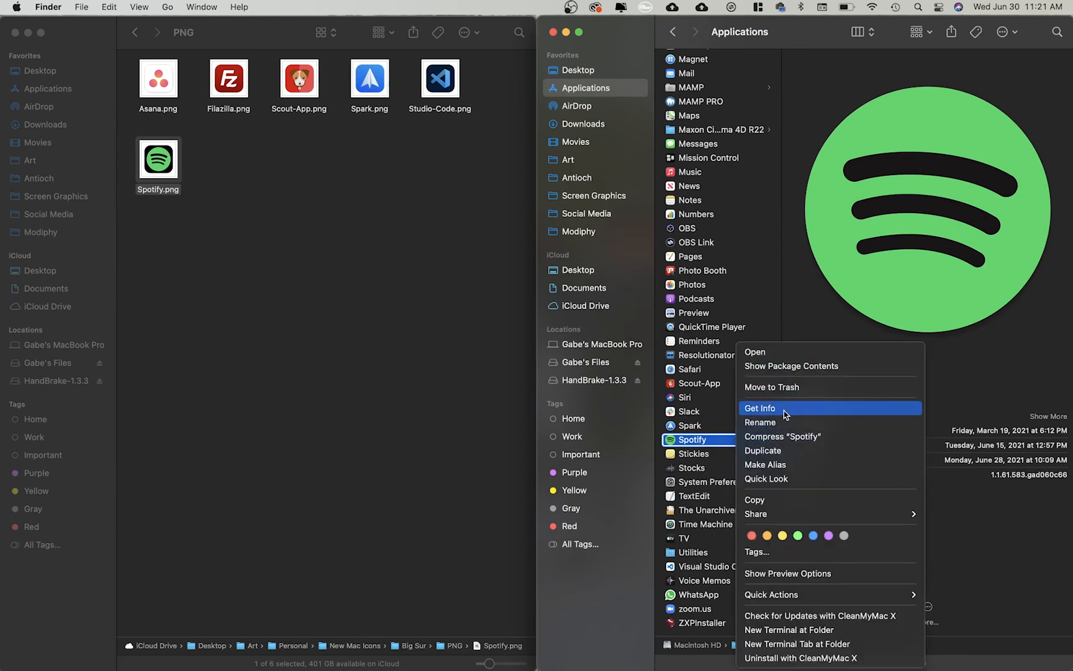
Show Get Info for the Spotify app and return the left Finder window to Big Sur
{"action": "left_click", "coordinate": [760, 407]}
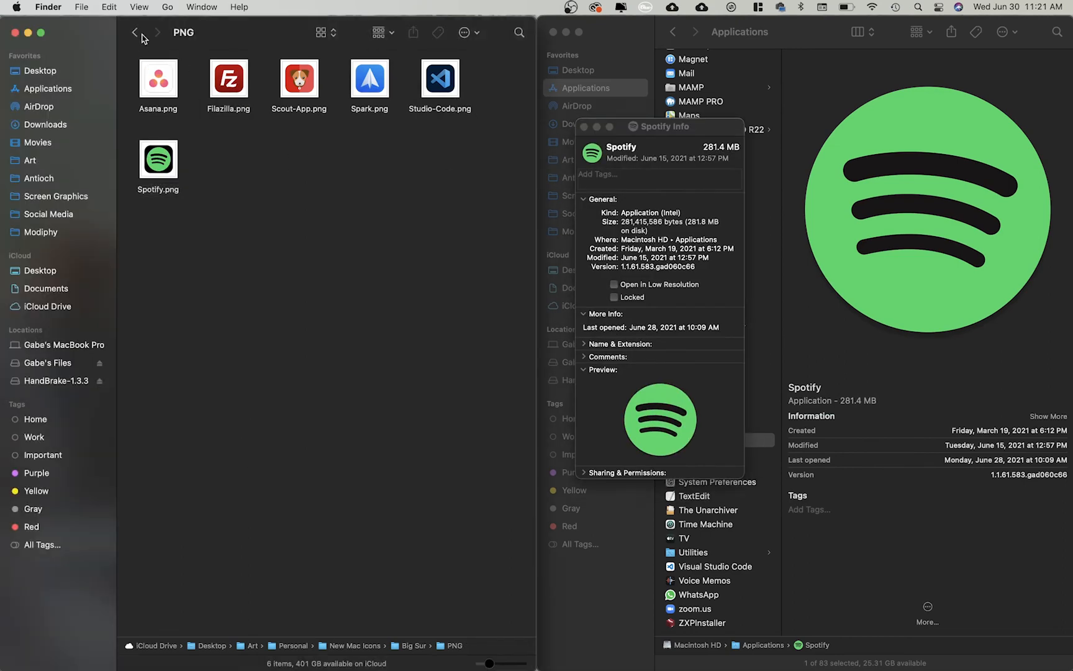
{"action": "left_click", "coordinate": [135, 31]}
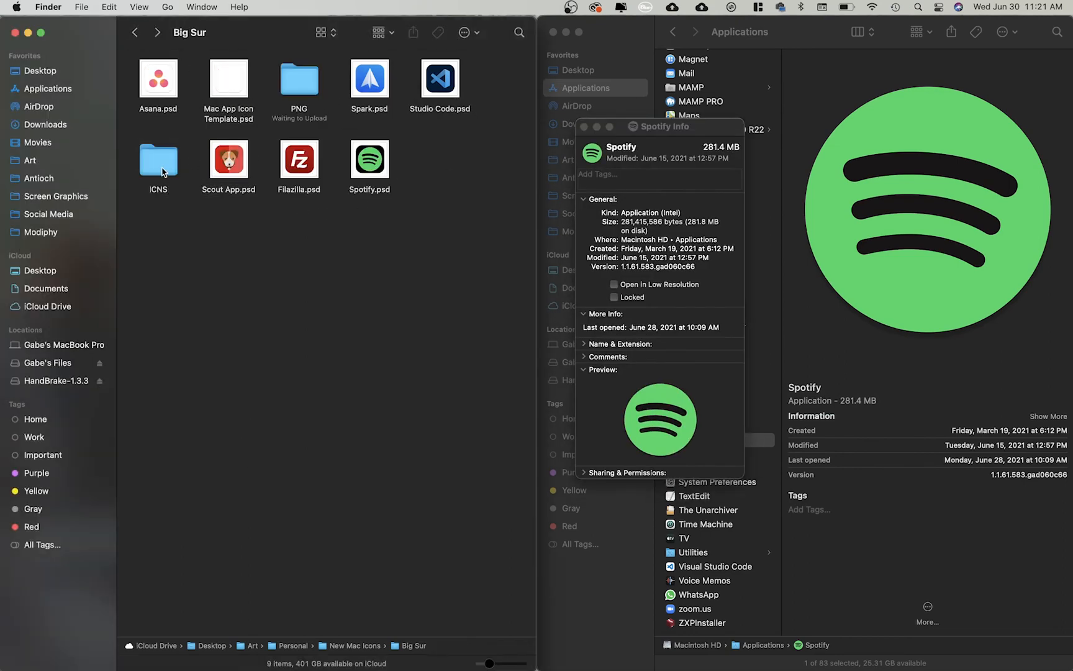